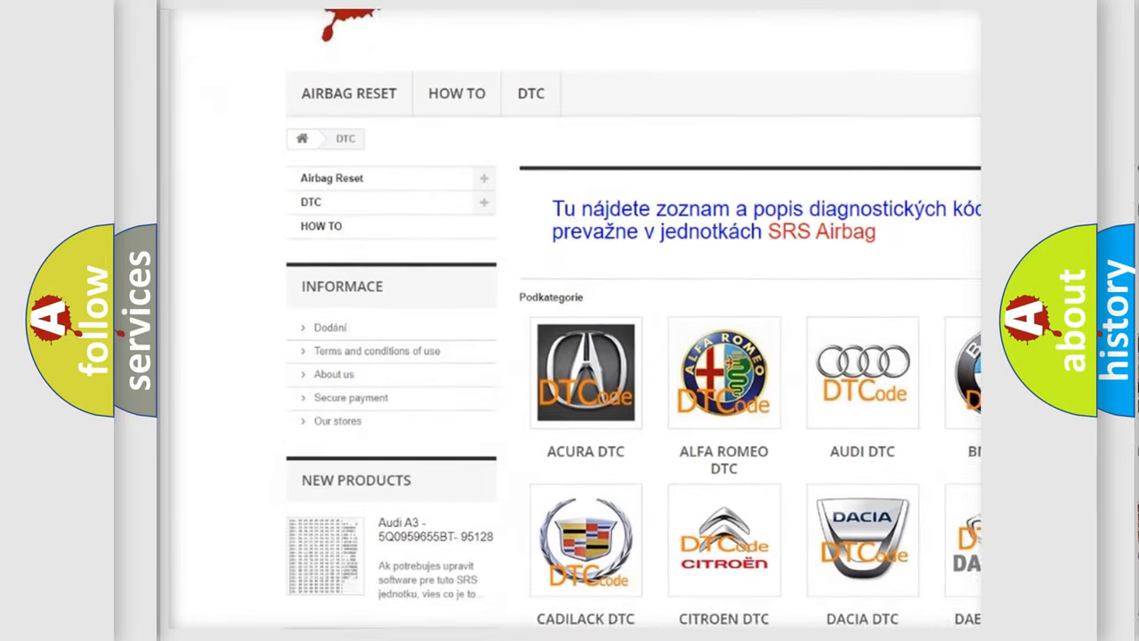
- Scroll down the DTC page past the brand logos to reach the B-series code list
{"action": "scroll", "scroll_direction": "down", "scroll_amount": 3}
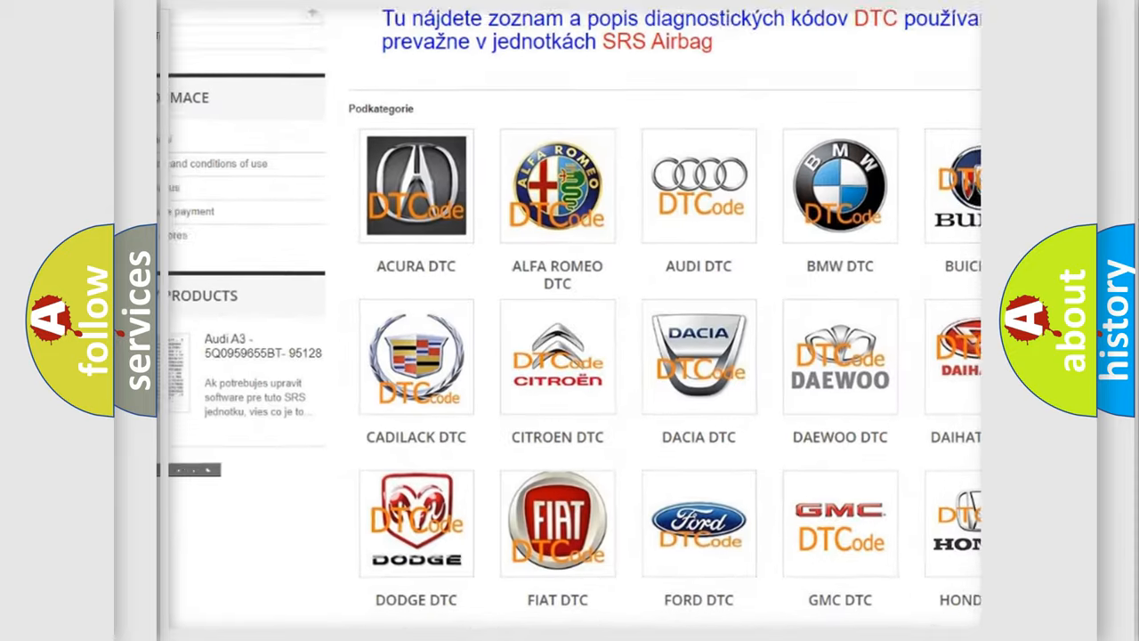
{"action": "scroll", "scroll_direction": "down", "scroll_amount": 3}
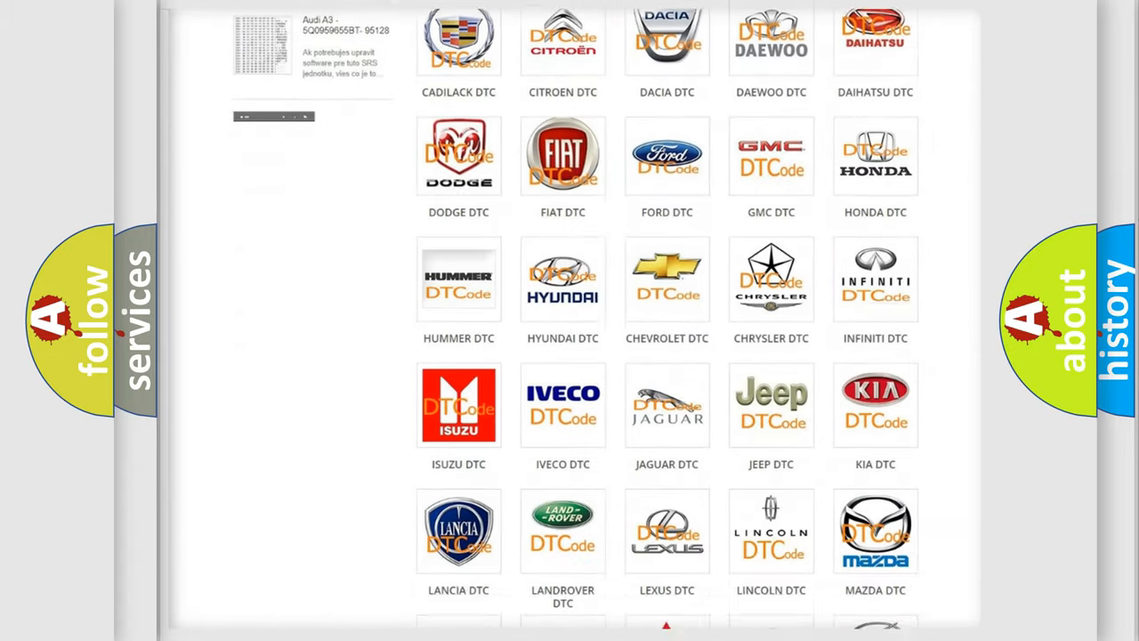
{"action": "scroll", "scroll_direction": "down", "scroll_amount": 3}
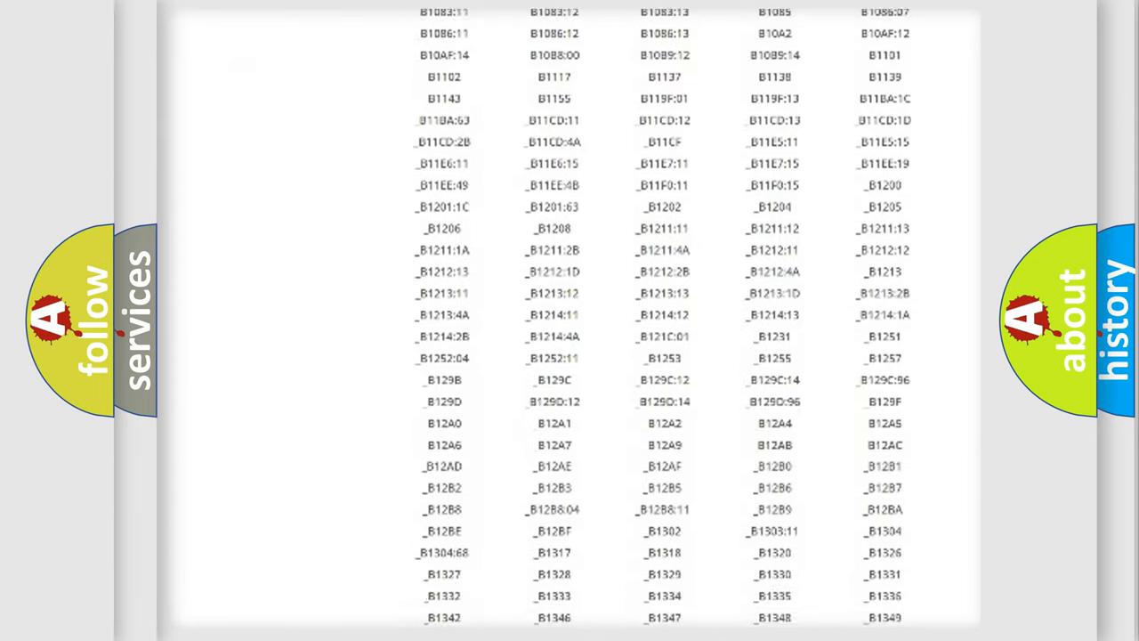
{"action": "scroll", "scroll_direction": "down", "scroll_amount": 3}
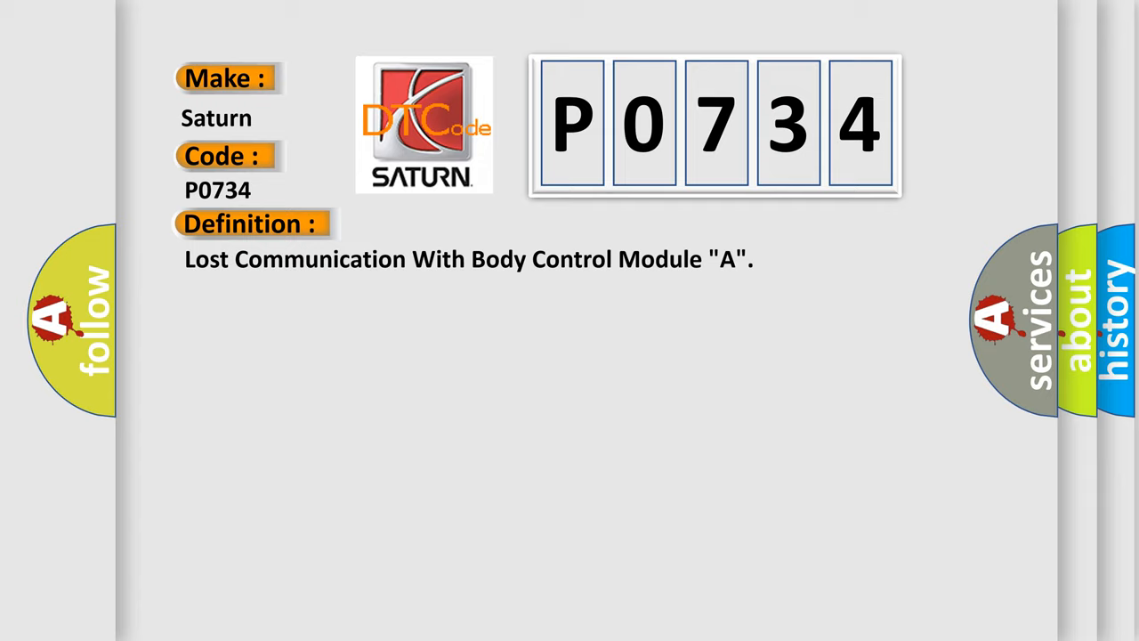
- Reveal the description for Saturn P0734: CAN communication with BCM timed out
{"action": "left_click", "coordinate": [463, 225]}
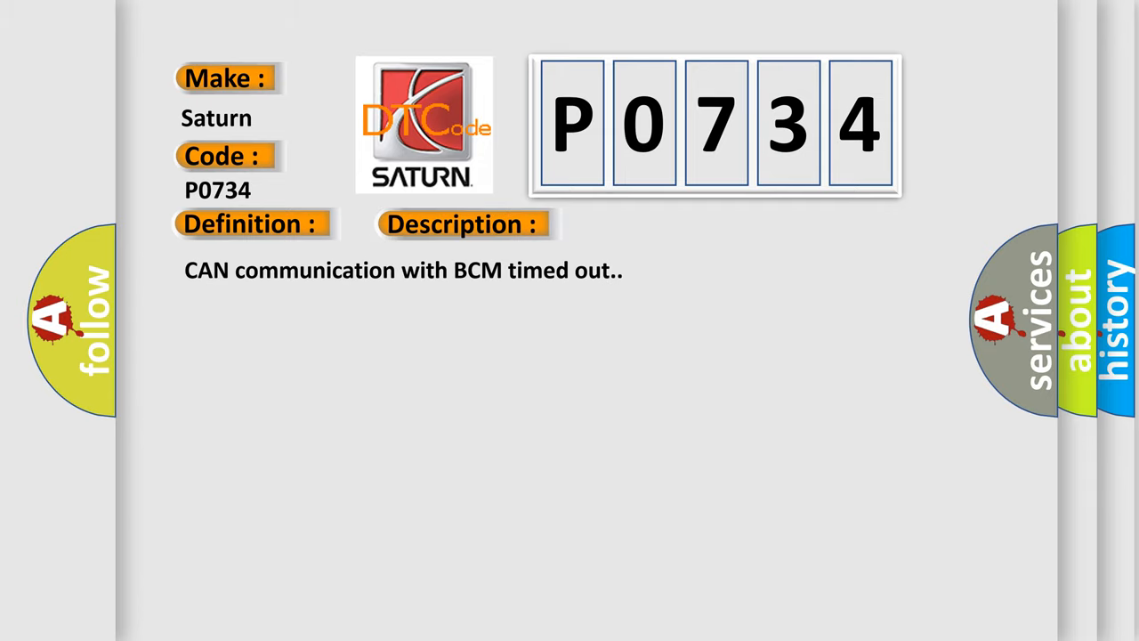